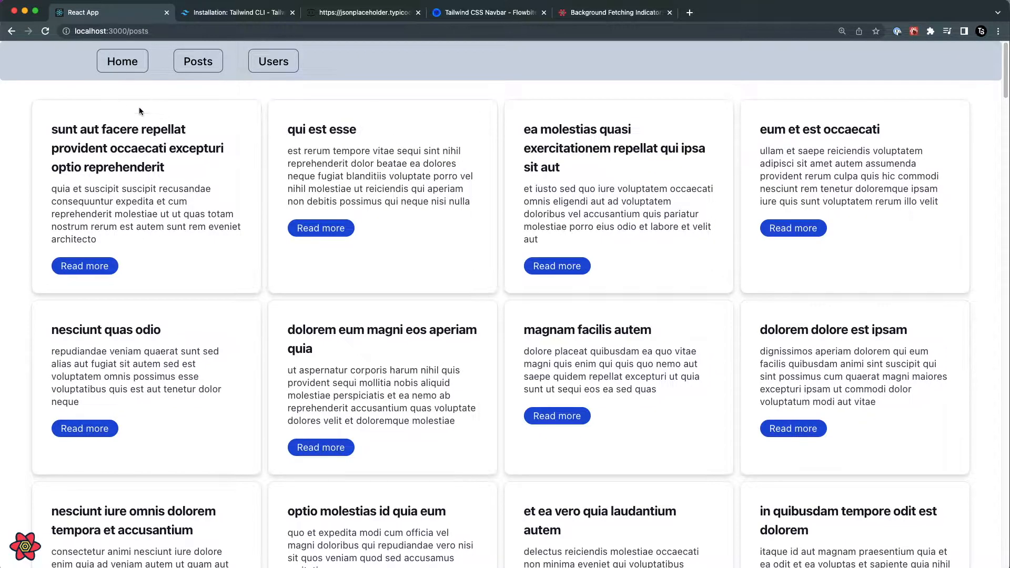
- Scroll the posts grid, view the first post's details and comments, then return Home
scroll(down, 3)
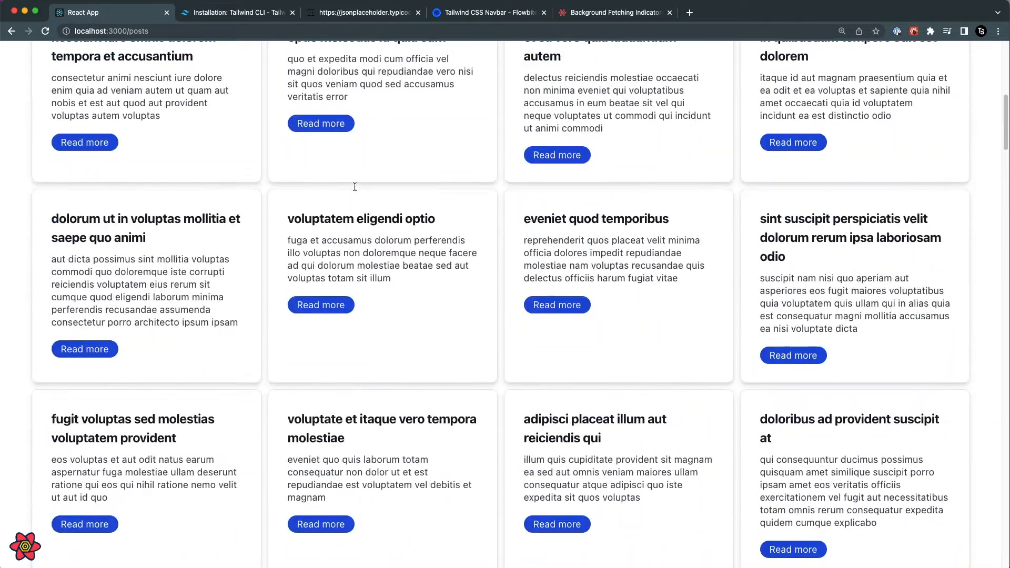
scroll(up, 3)
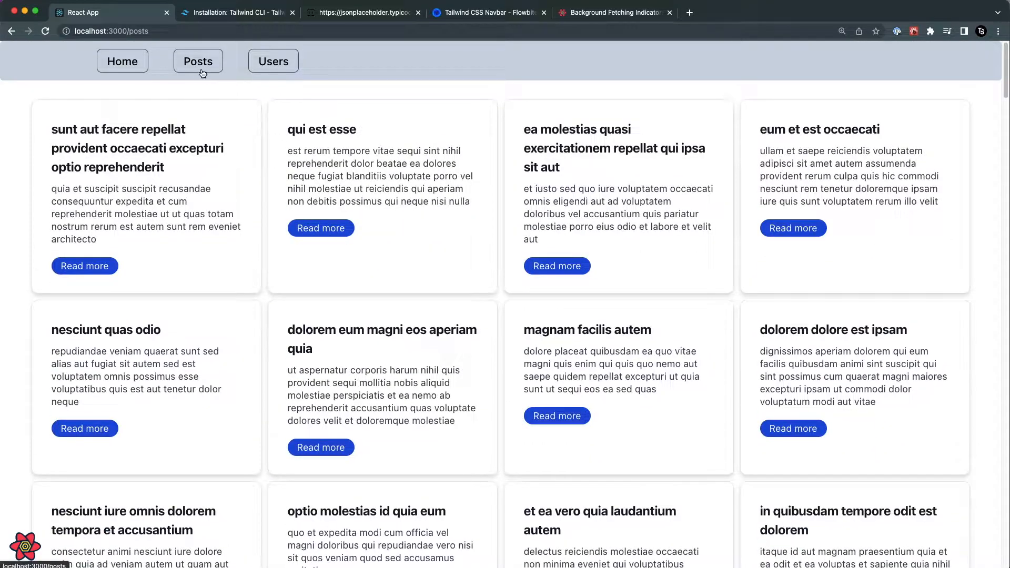
click(84, 266)
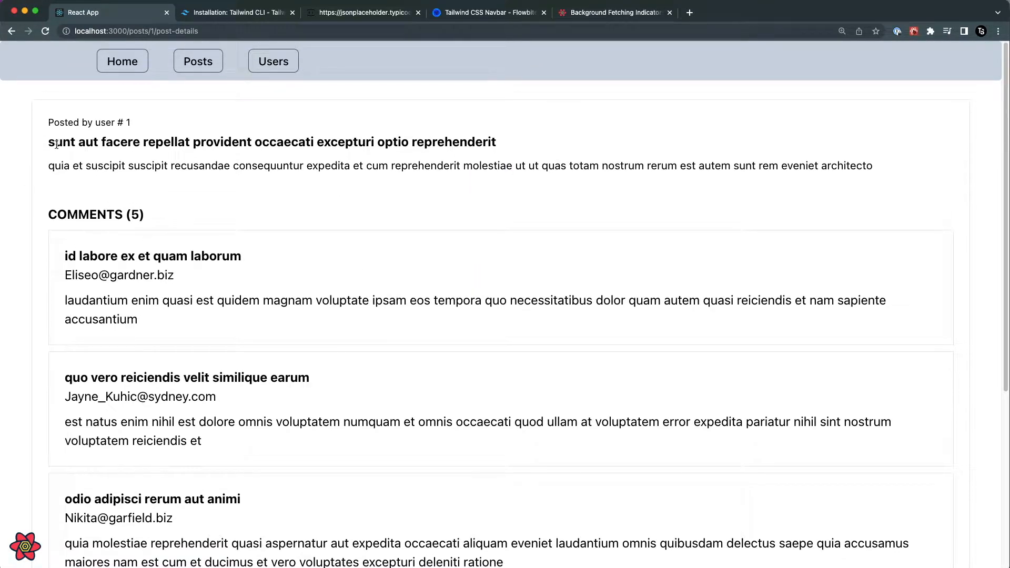
click(123, 61)
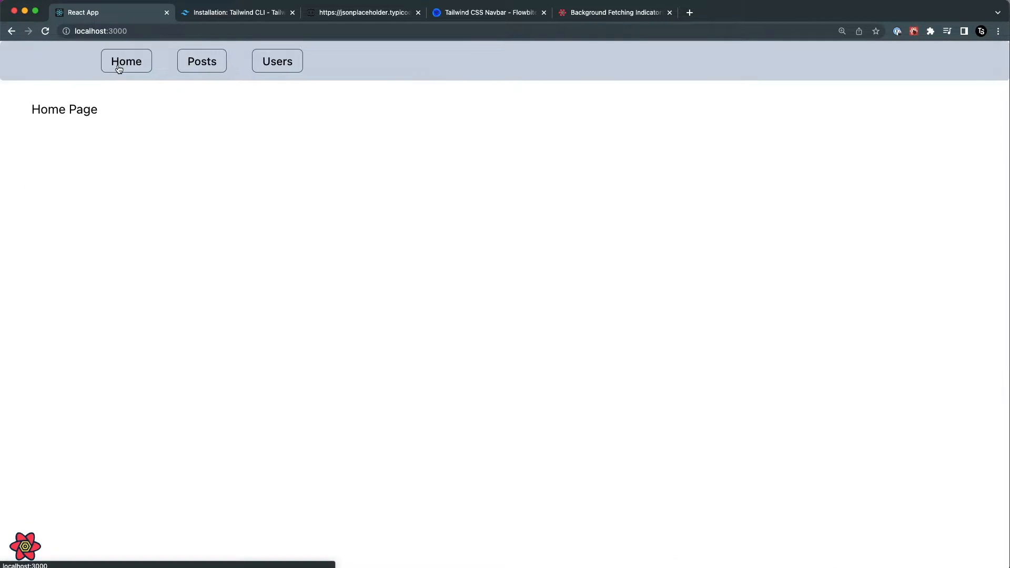
- Open React Query Devtools and watch the POST query: stale on Posts, inactive on Home
click(25, 548)
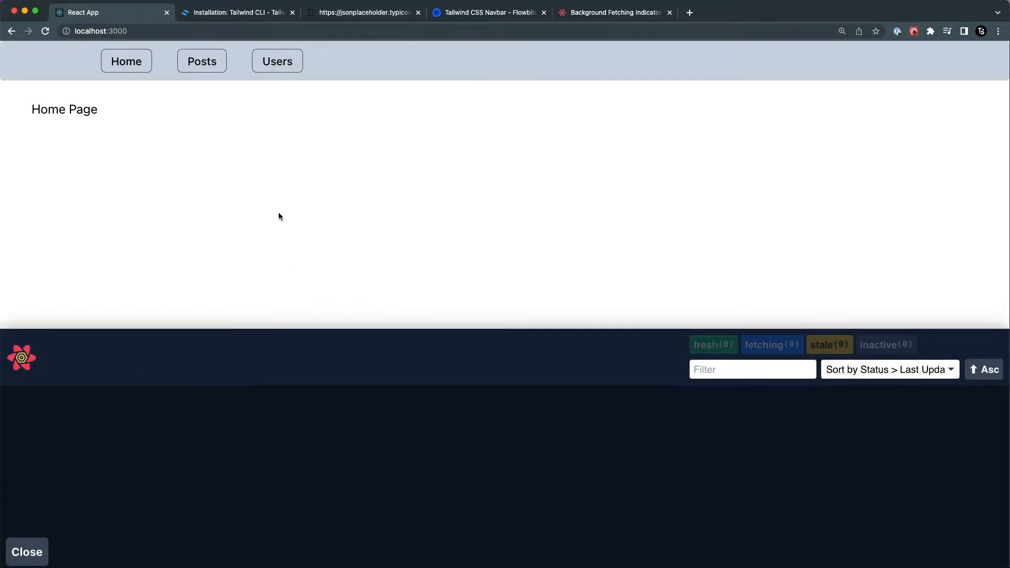
mouse_move(201, 61)
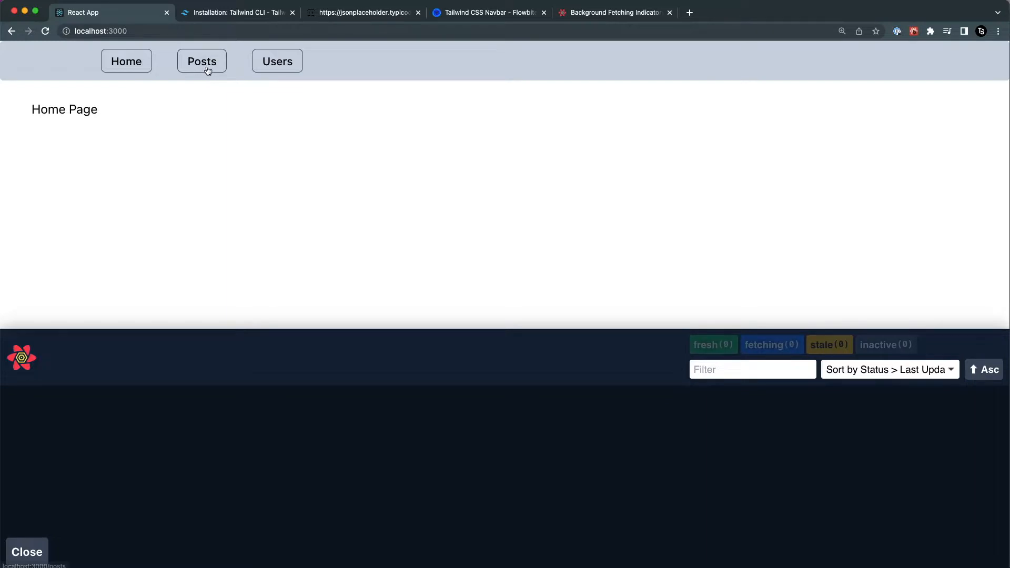
click(202, 61)
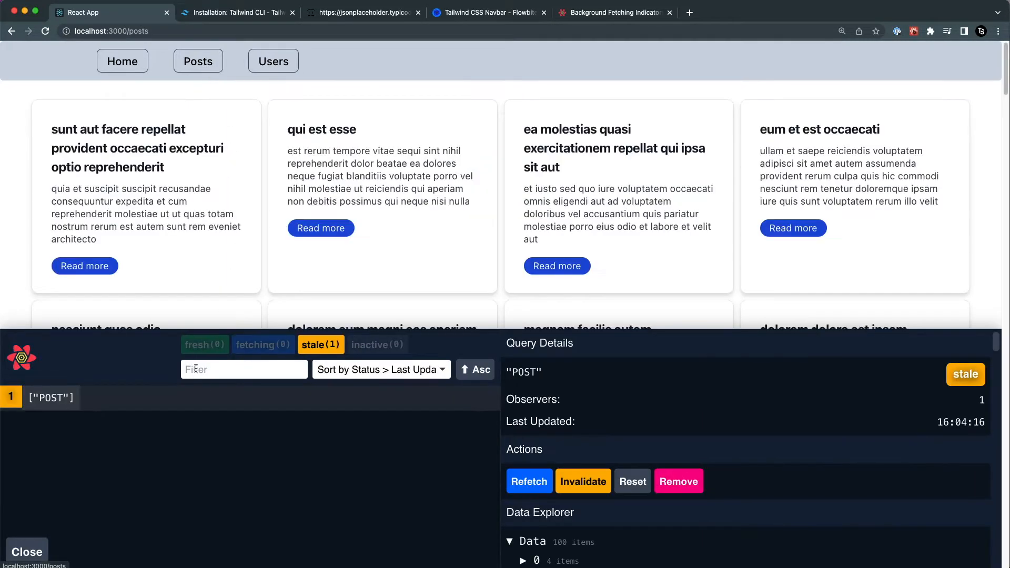
mouse_move(330, 395)
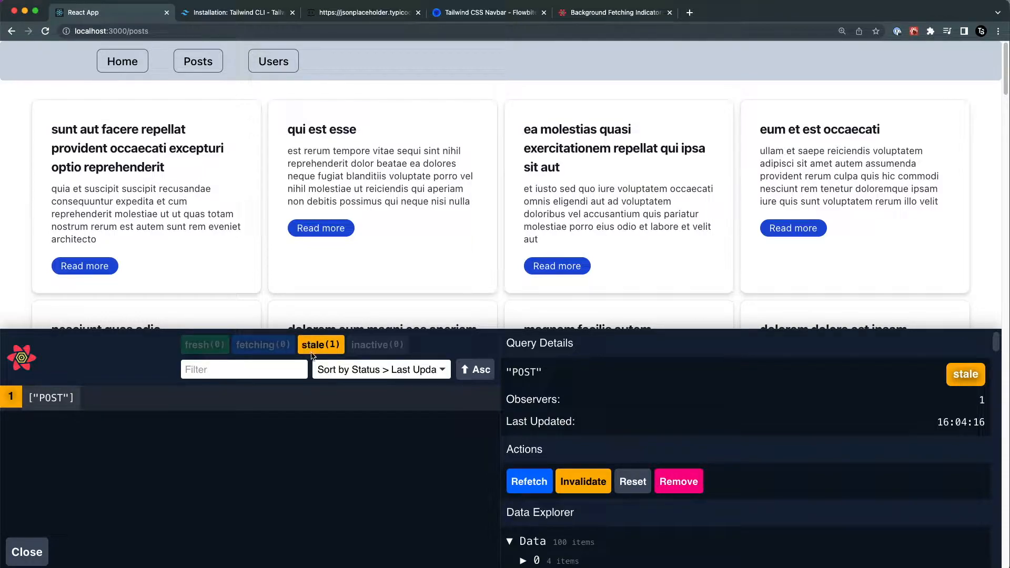
mouse_move(514, 497)
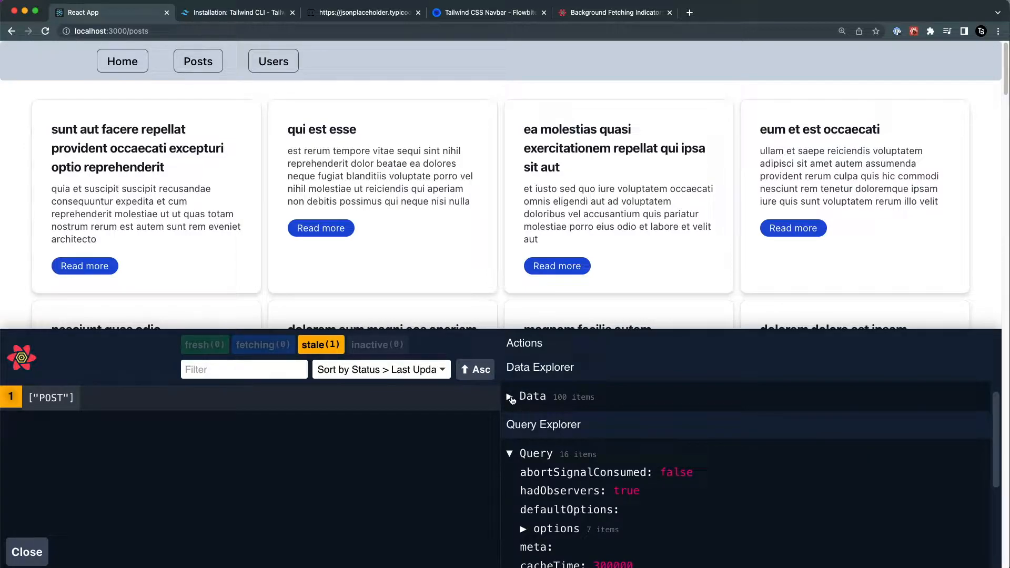
click(125, 61)
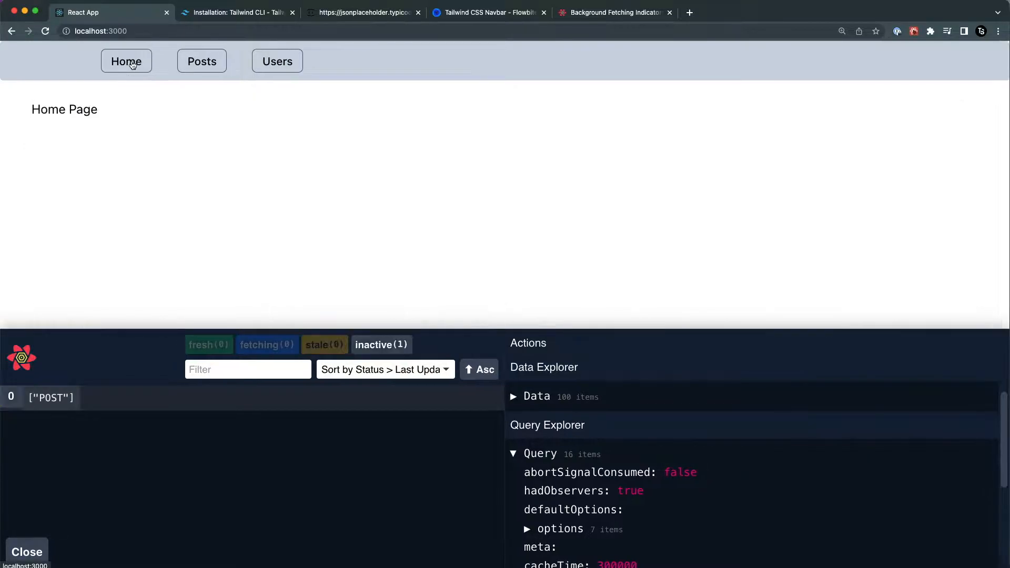
click(198, 61)
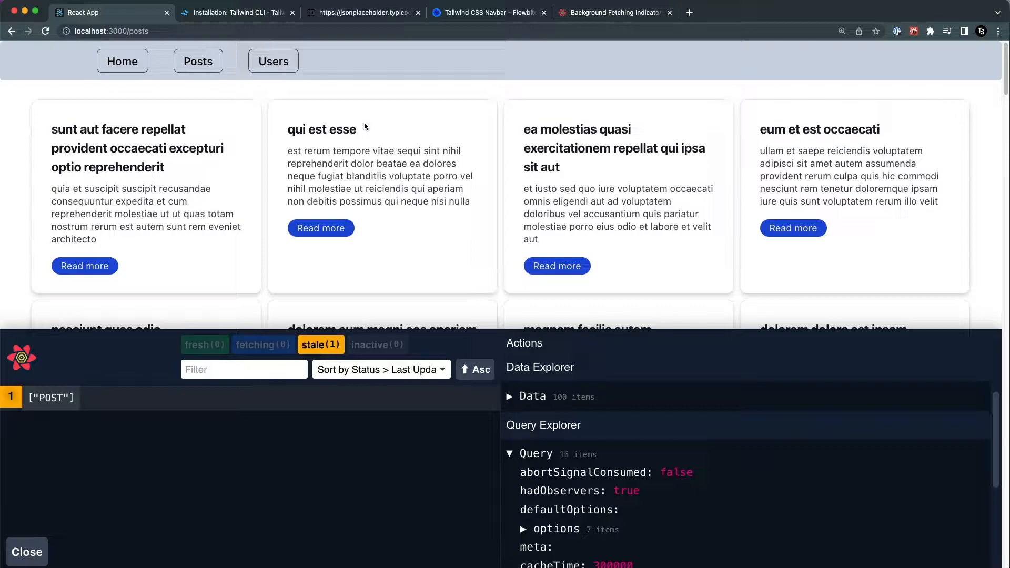
mouse_move(205, 344)
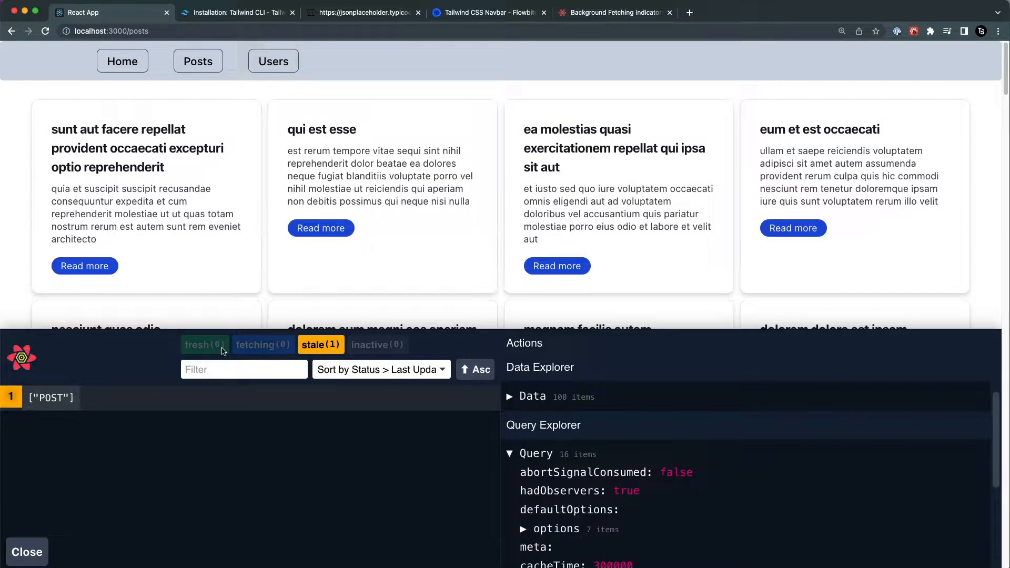
mouse_move(204, 354)
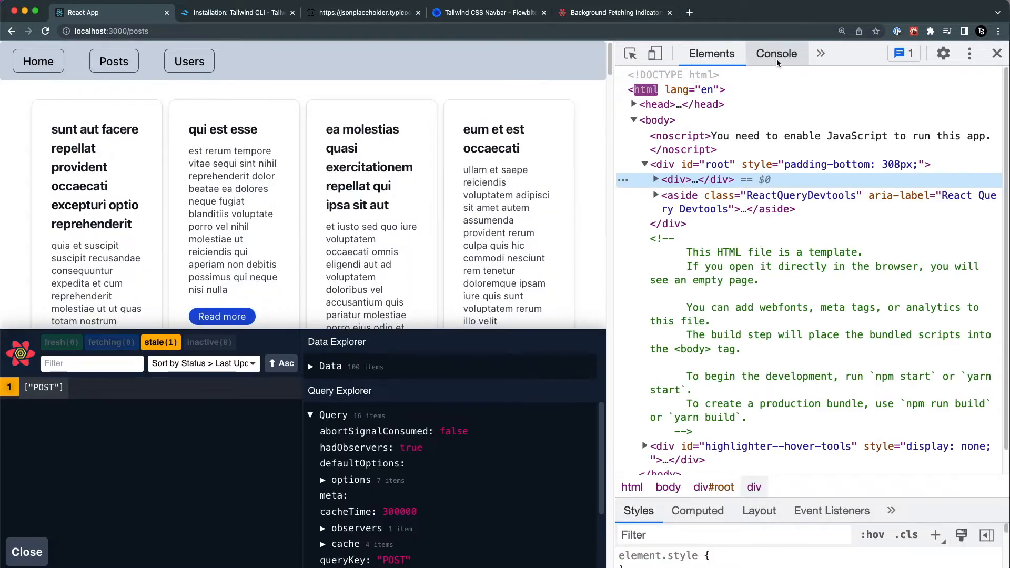
- Capture network activity while navigating from Posts to Home and back to Posts
click(777, 54)
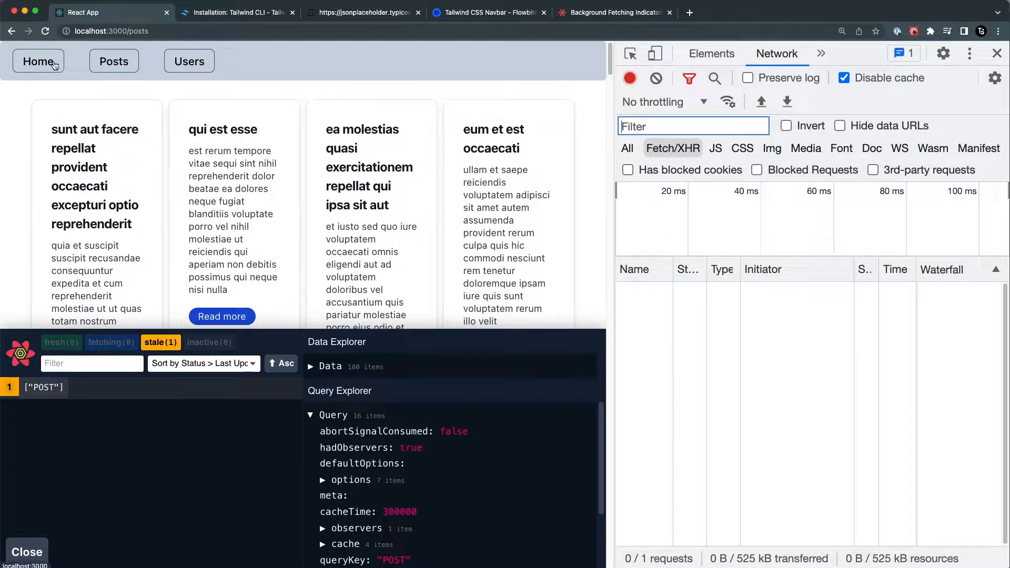
click(38, 61)
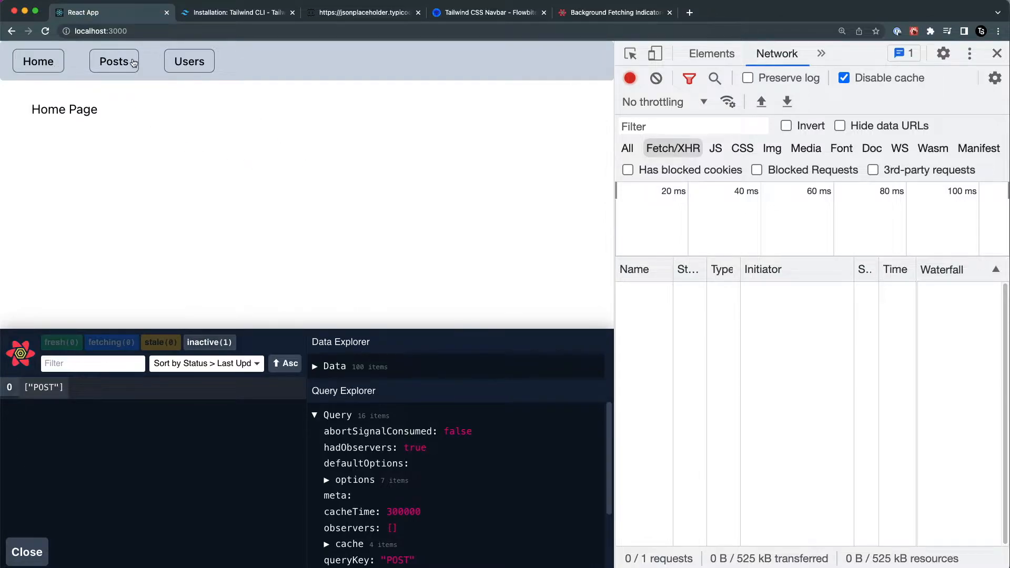
click(114, 61)
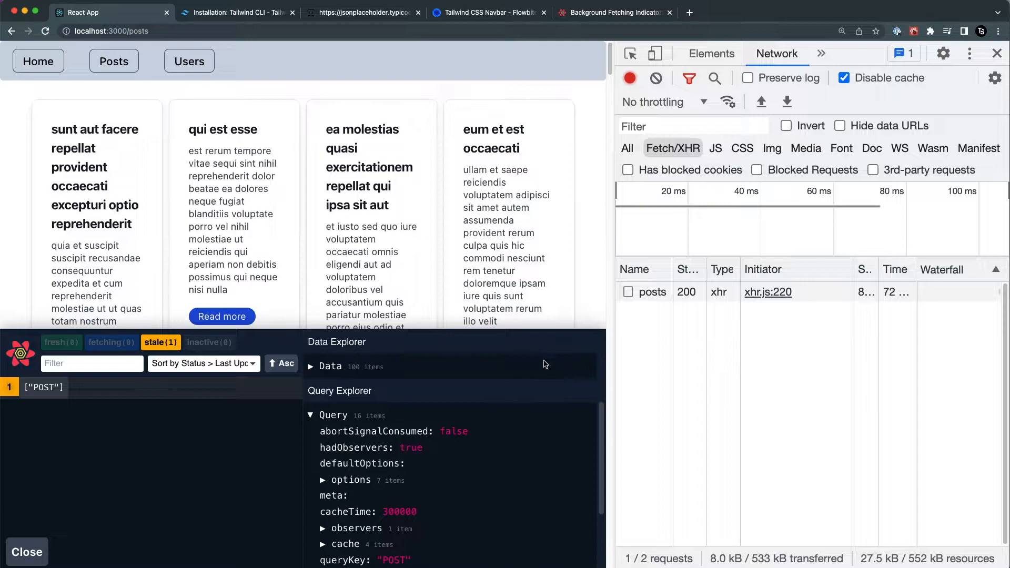
mouse_move(94, 343)
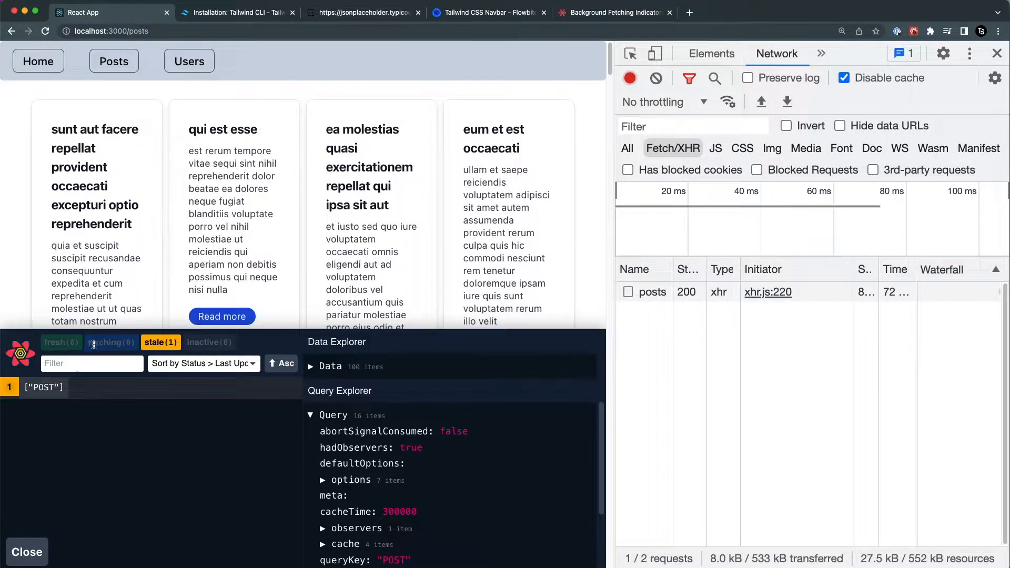
- Inspect the captured posts request's headers and its JSON response preview
click(652, 293)
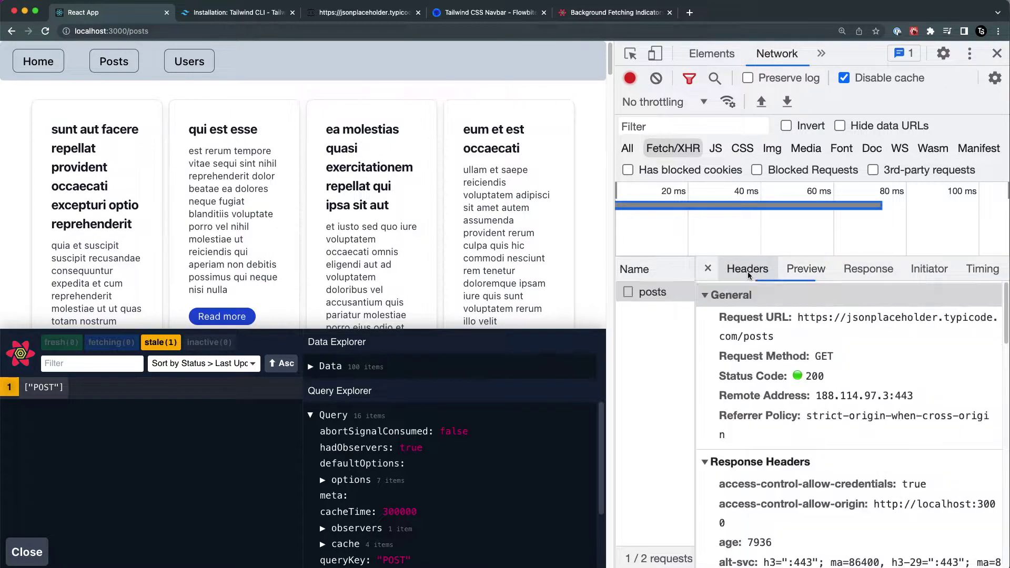
click(804, 269)
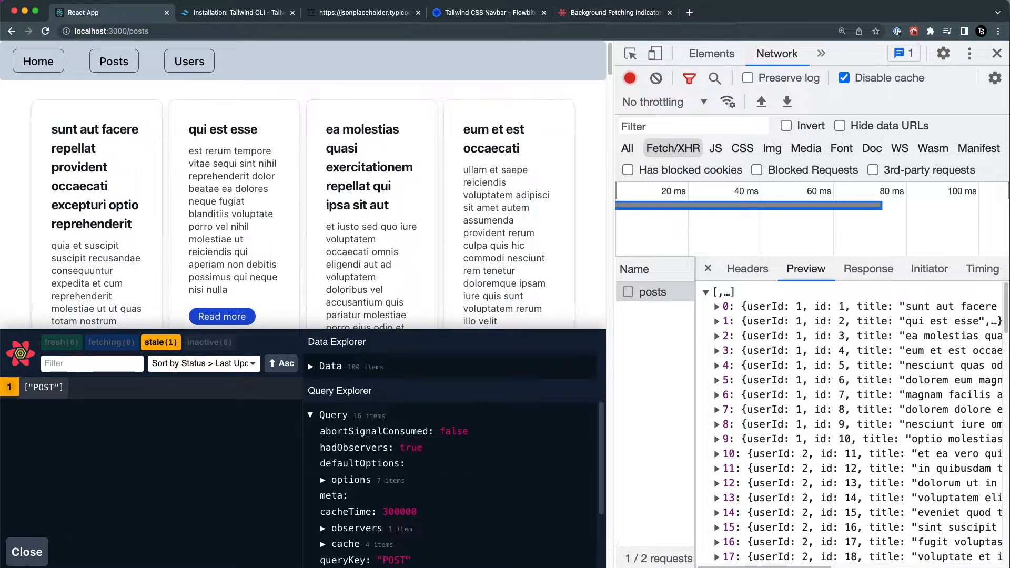
scroll(down, 3)
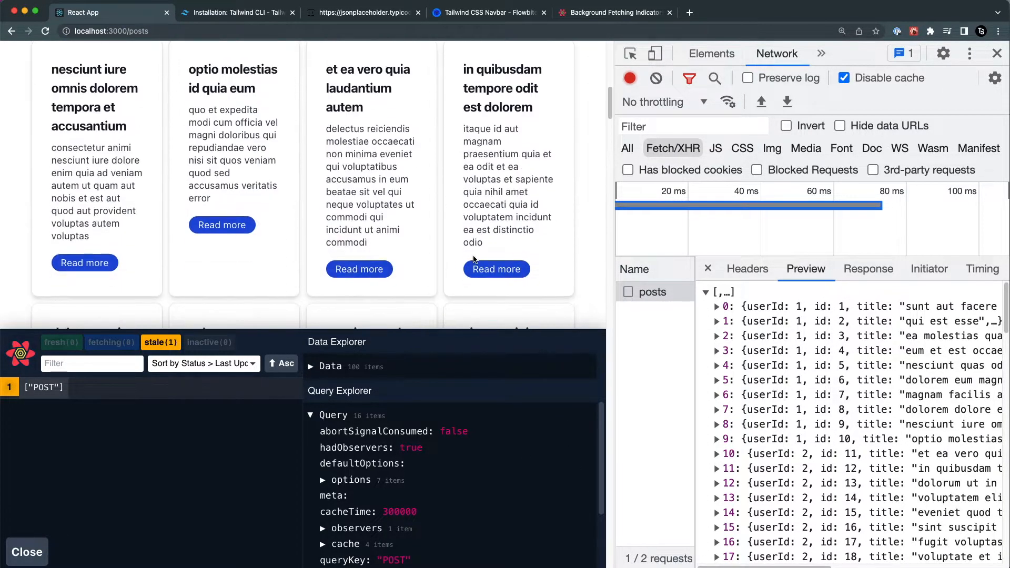
mouse_move(461, 256)
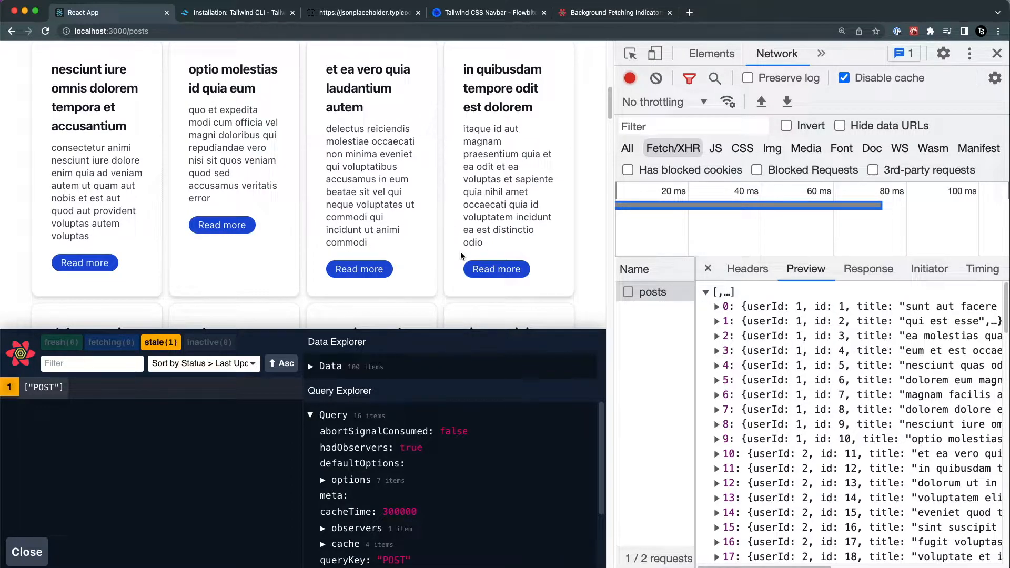
scroll(down, 3)
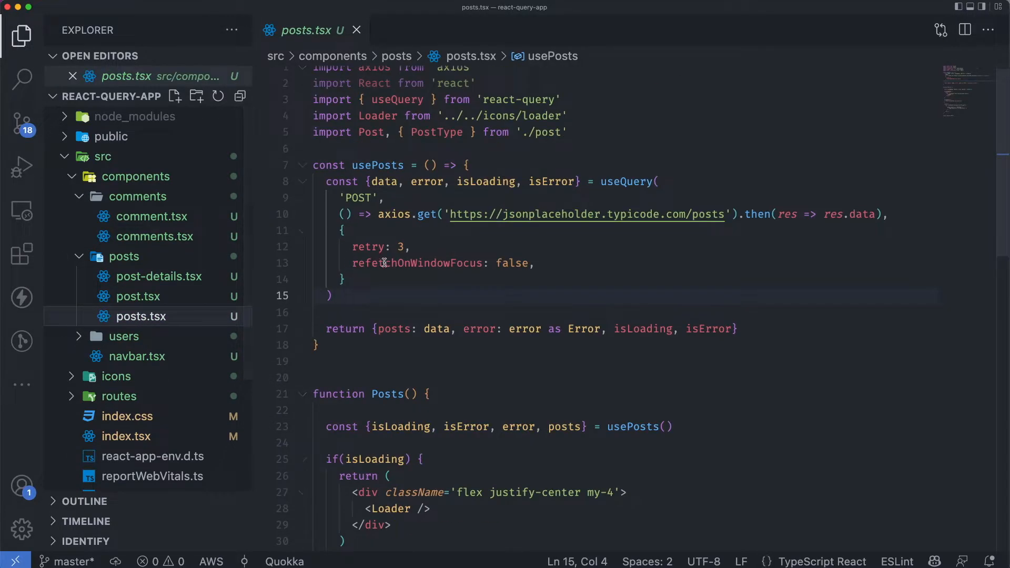
- Add a staleTime: 30000 entry to the useQuery options in posts.tsx
key(enter)
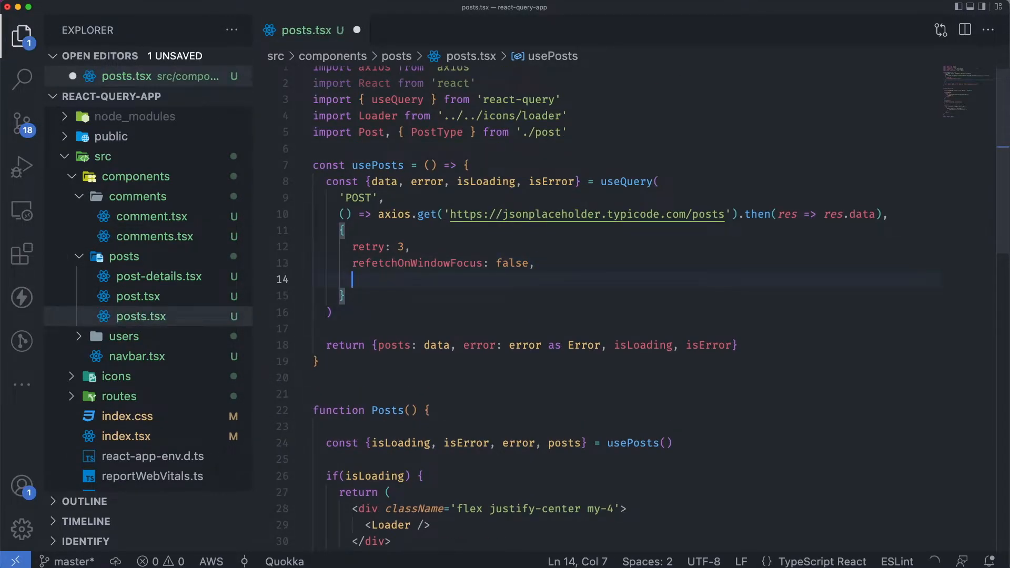
text(staleTime:)
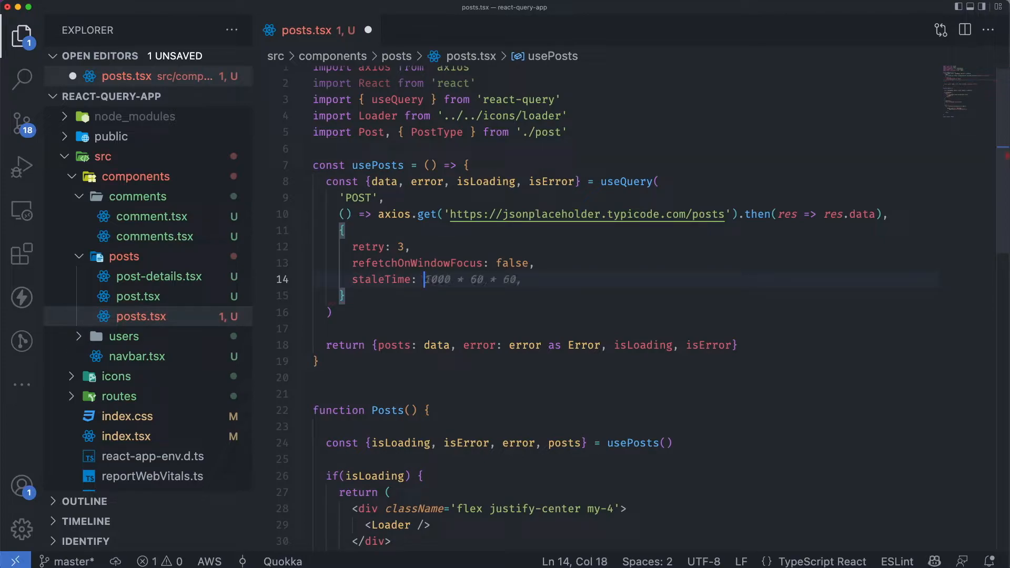
text(30000)
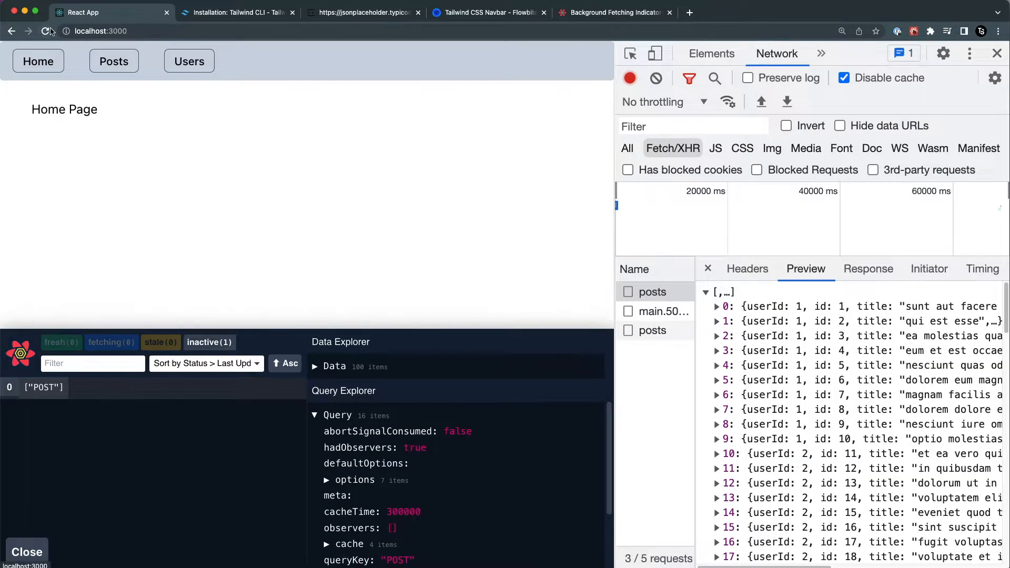
- Reload with a cleared Network log and revisit Posts, first while fresh, then after staleness
click(46, 31)
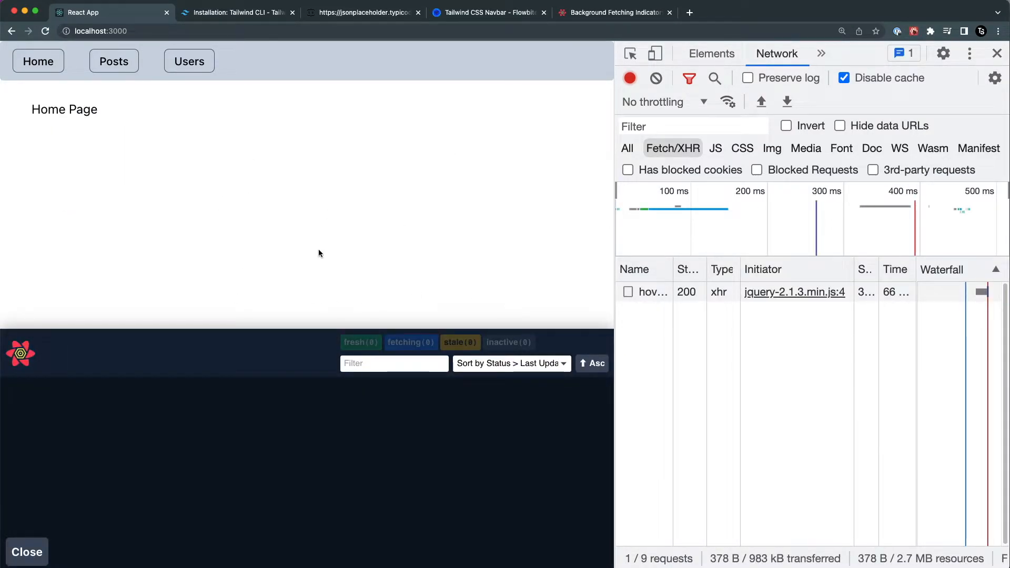
click(657, 78)
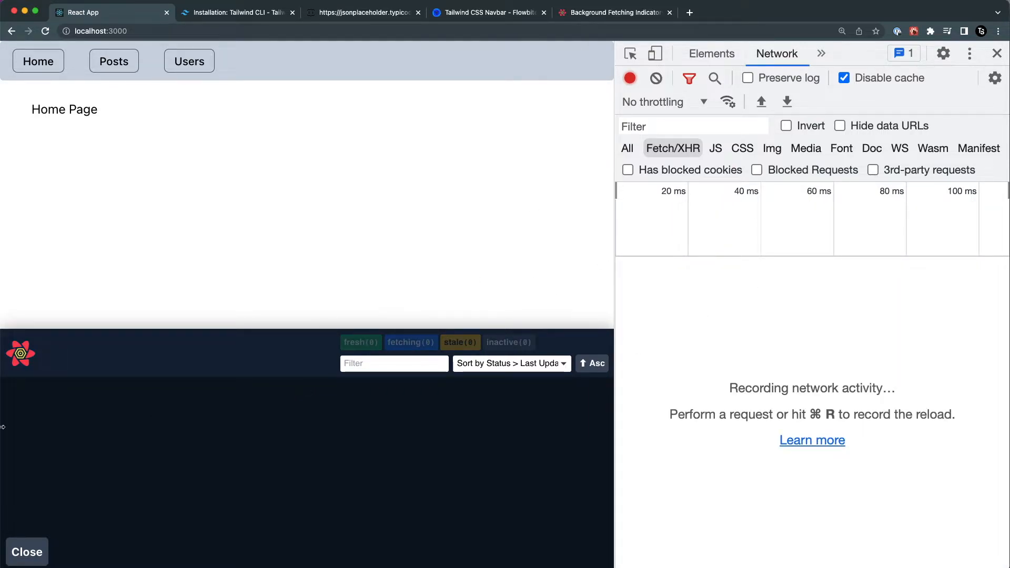
click(114, 61)
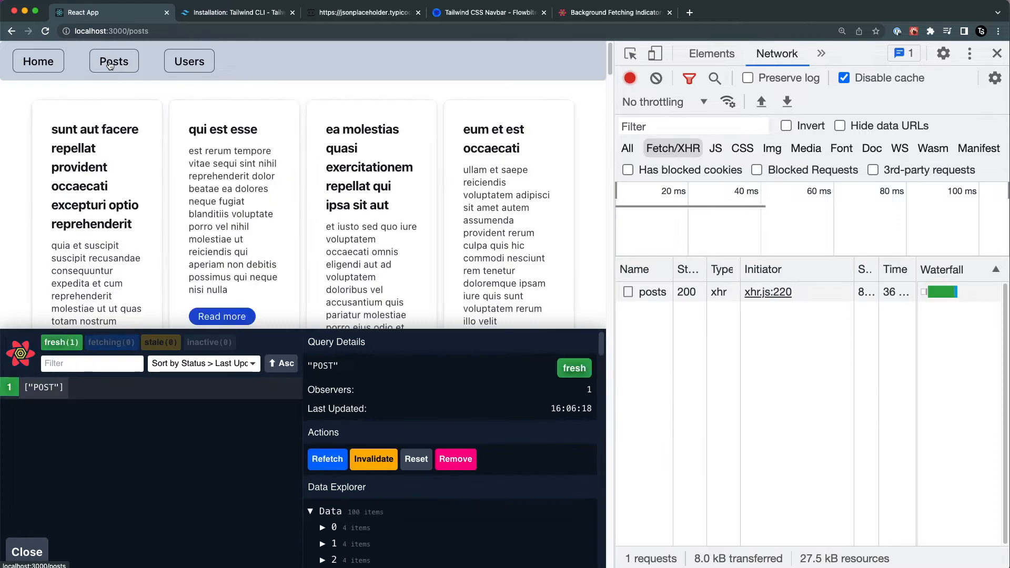
mouse_move(667, 297)
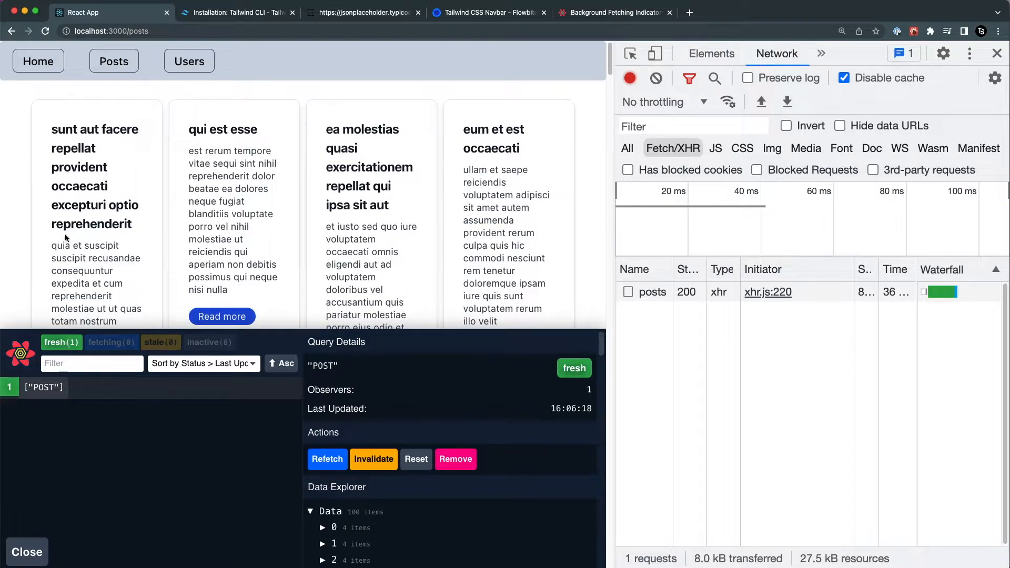
mouse_move(57, 357)
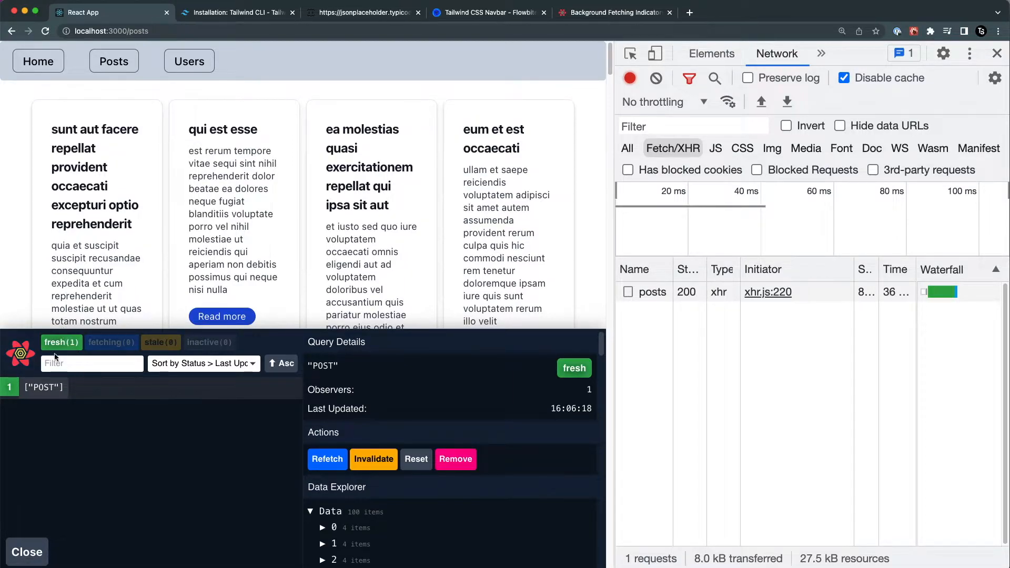
mouse_move(76, 354)
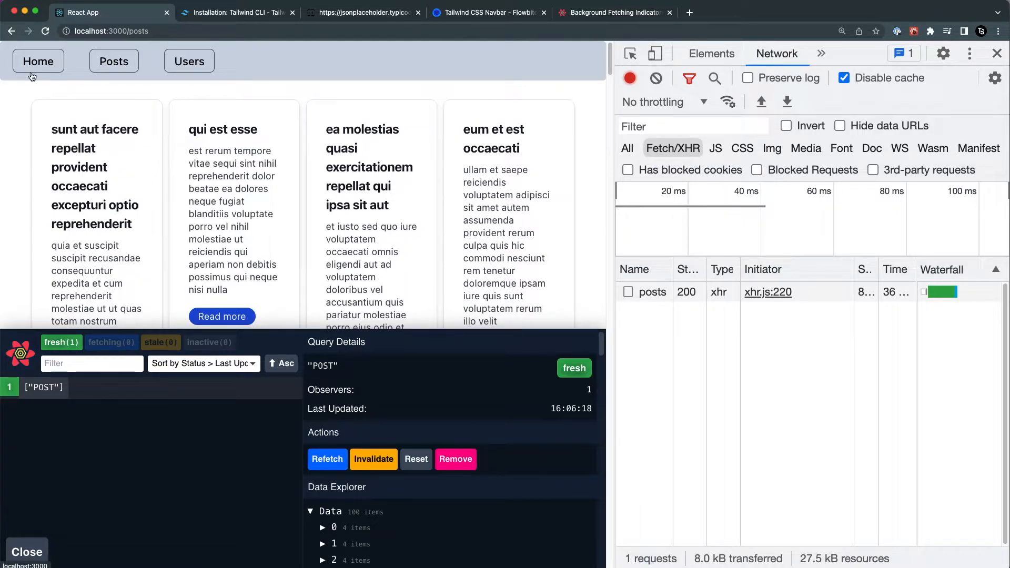
click(38, 61)
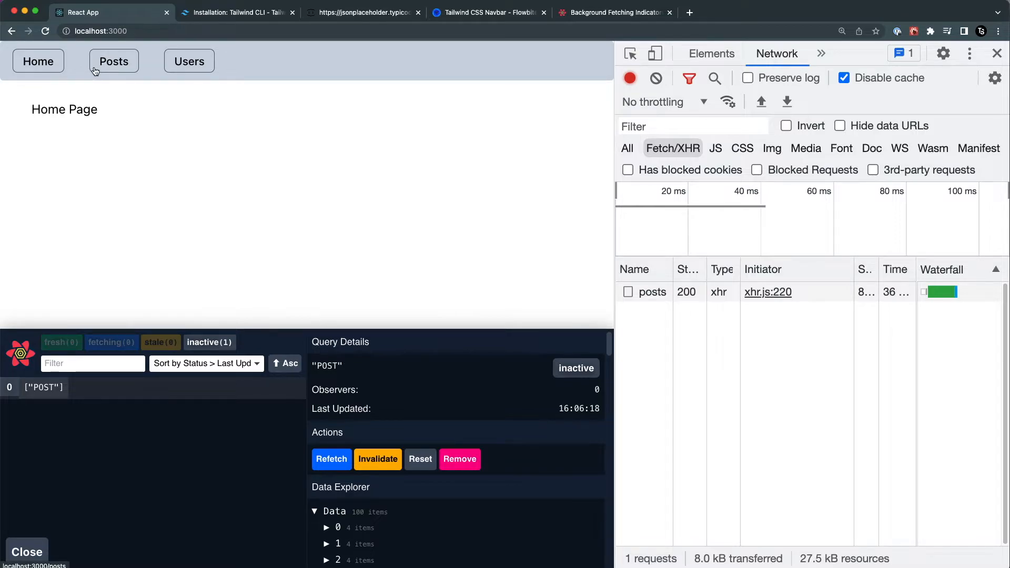
click(114, 61)
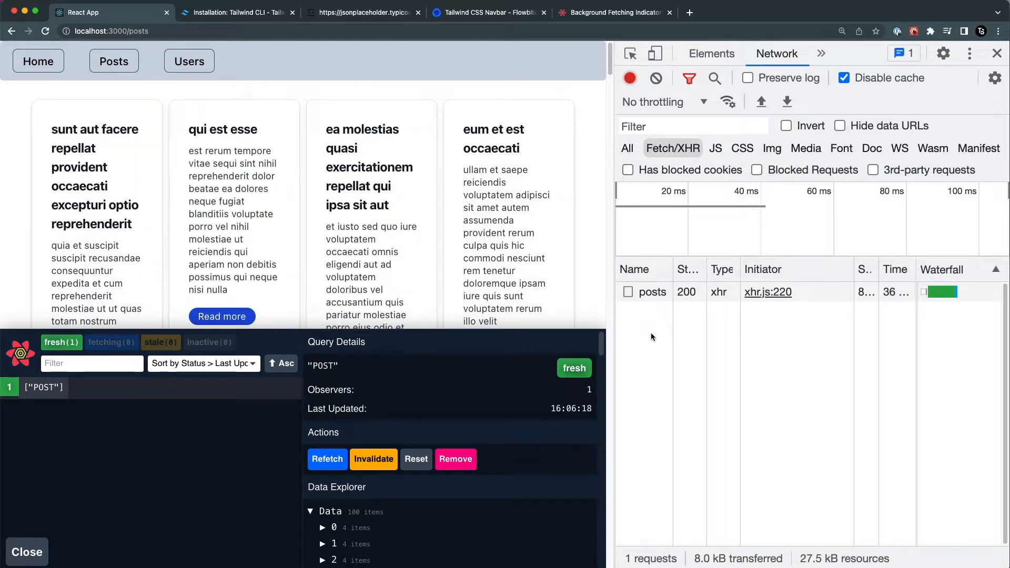
mouse_move(157, 487)
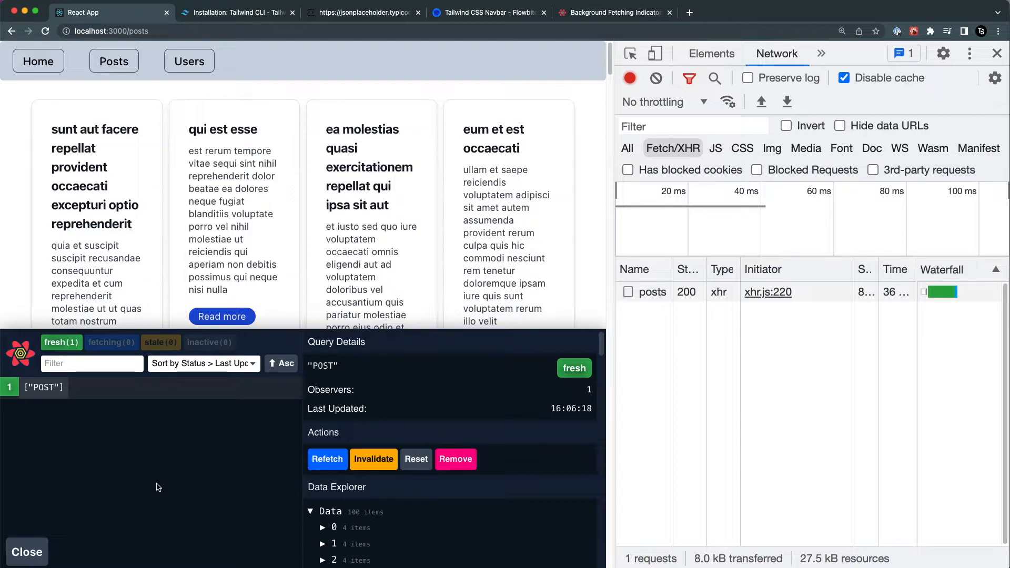
mouse_move(77, 410)
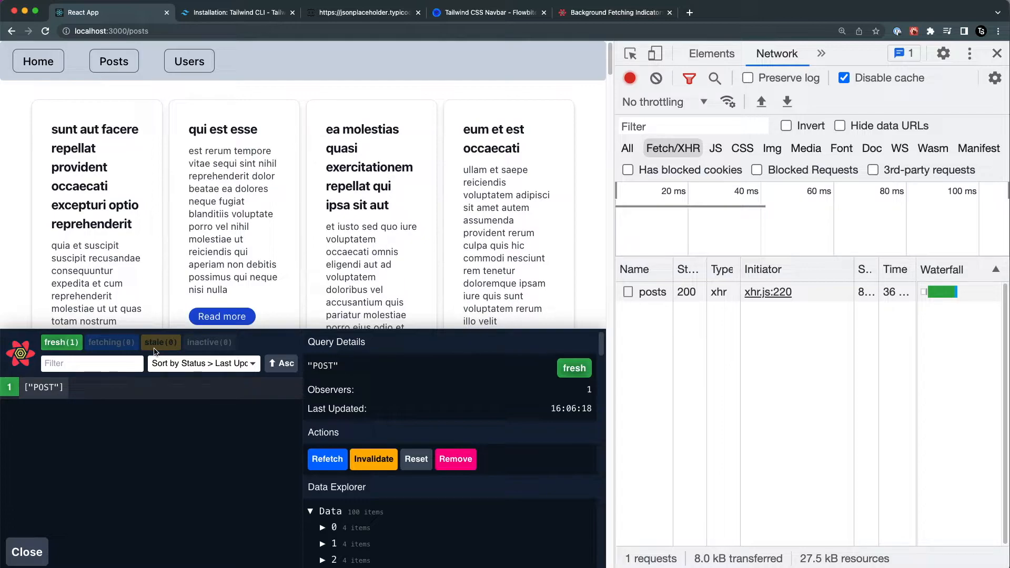
mouse_move(200, 376)
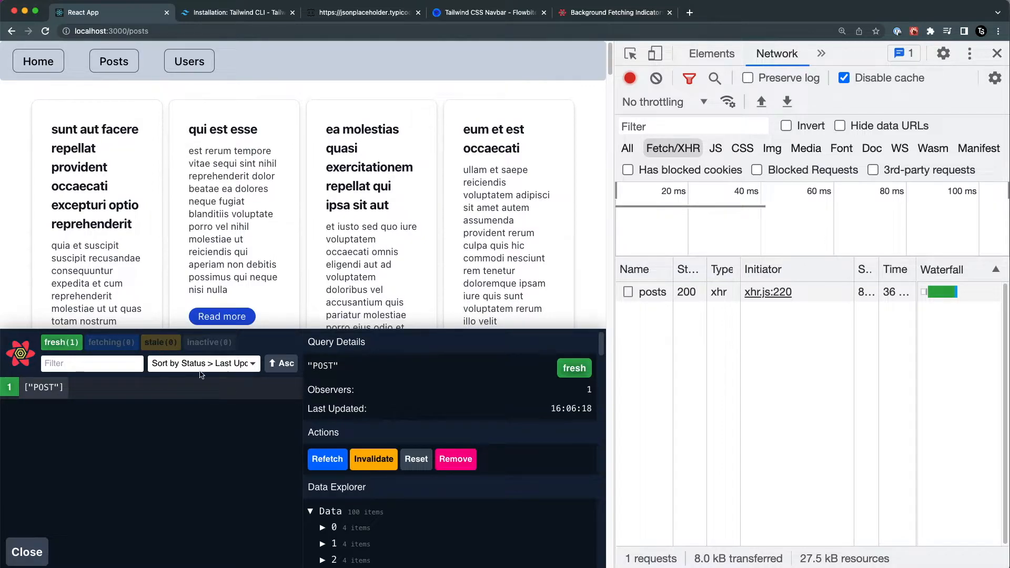
mouse_move(476, 354)
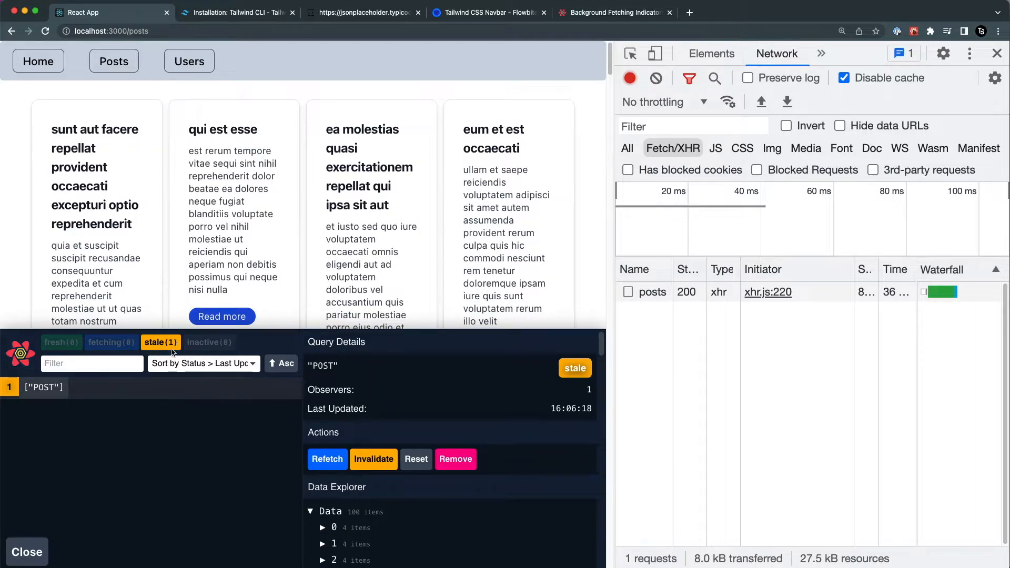
click(37, 61)
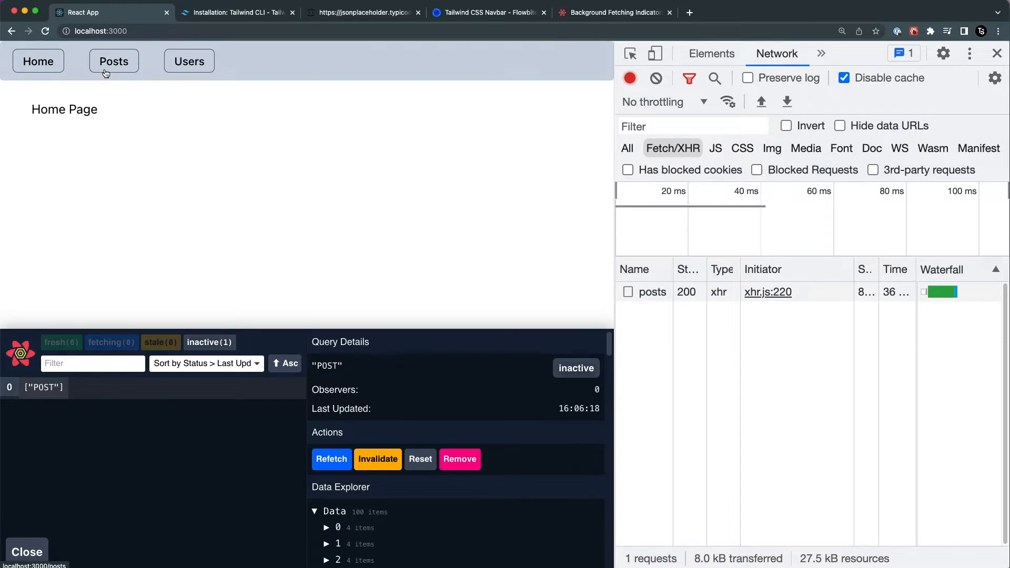
click(114, 61)
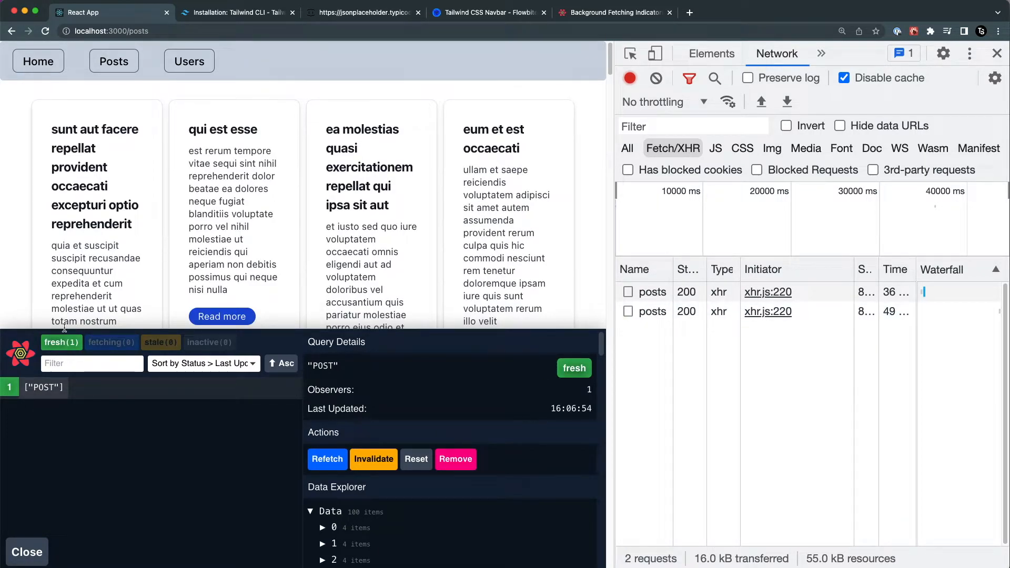
mouse_move(148, 360)
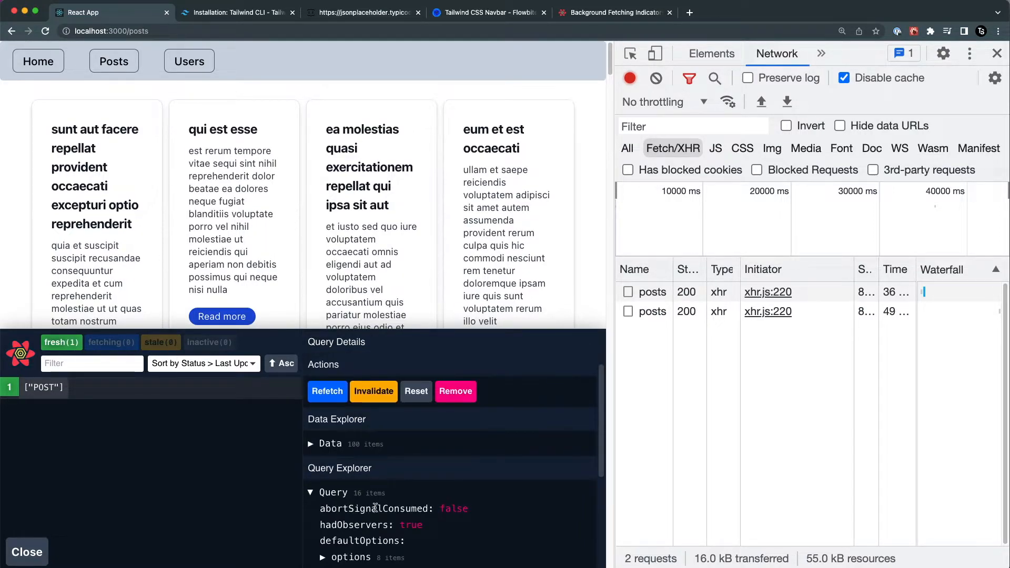
mouse_move(270, 460)
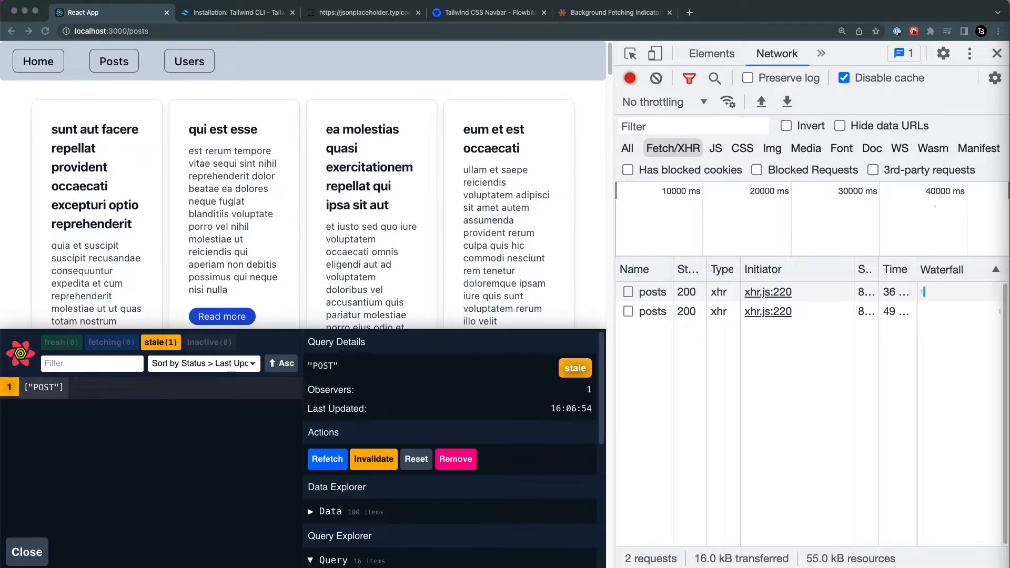
mouse_move(351, 554)
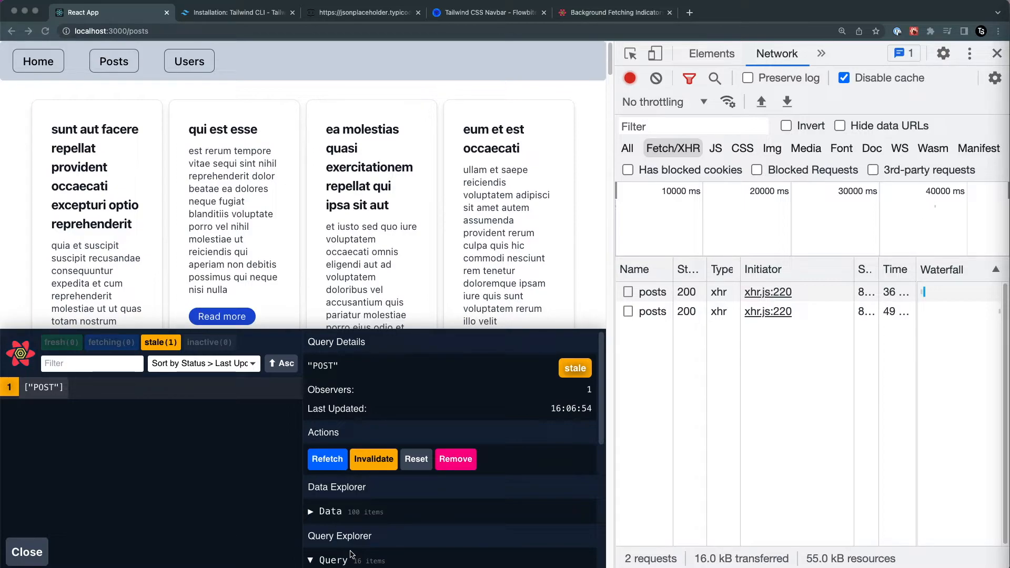
mouse_move(578, 303)
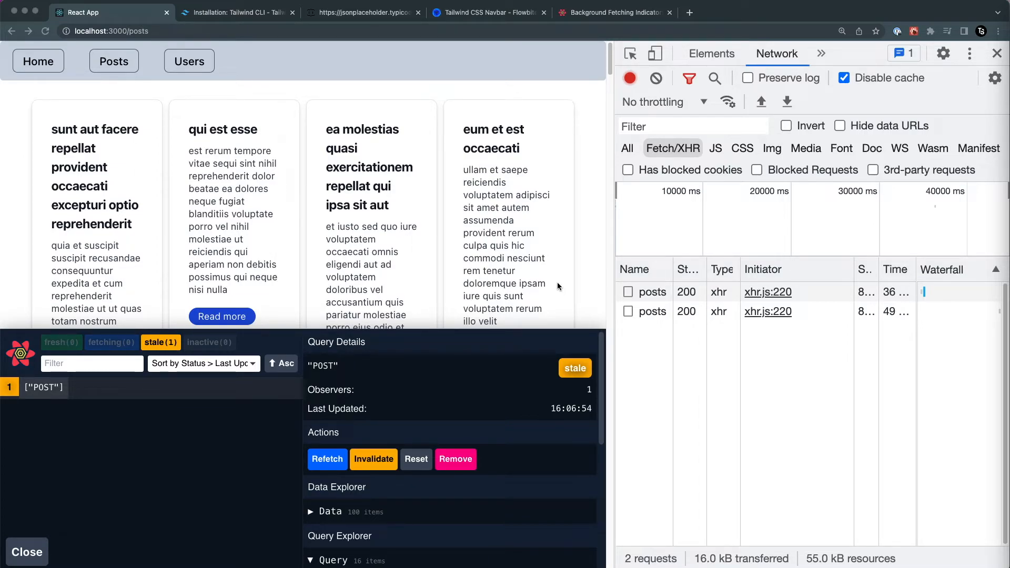
mouse_move(650, 345)
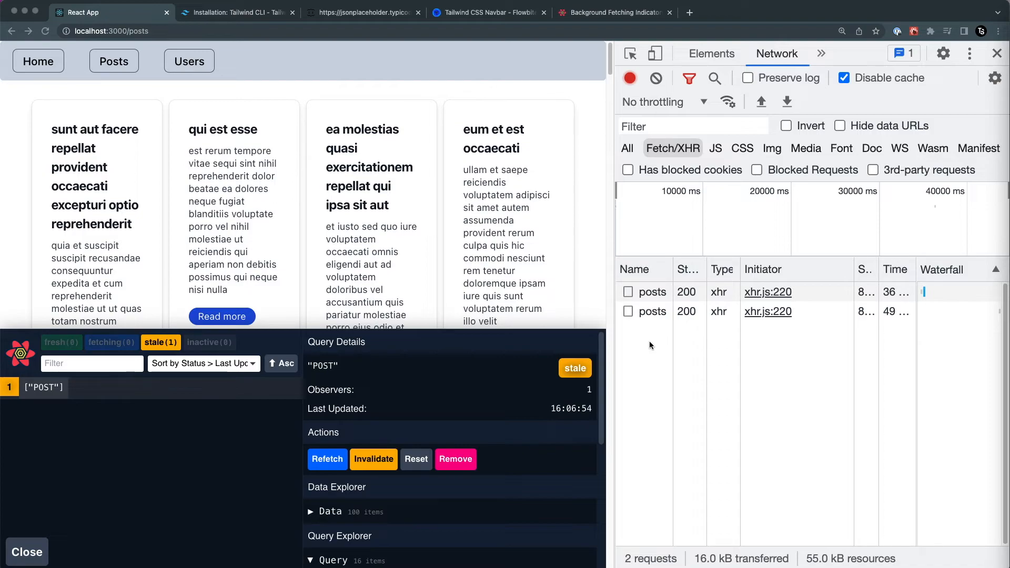
mouse_move(133, 339)
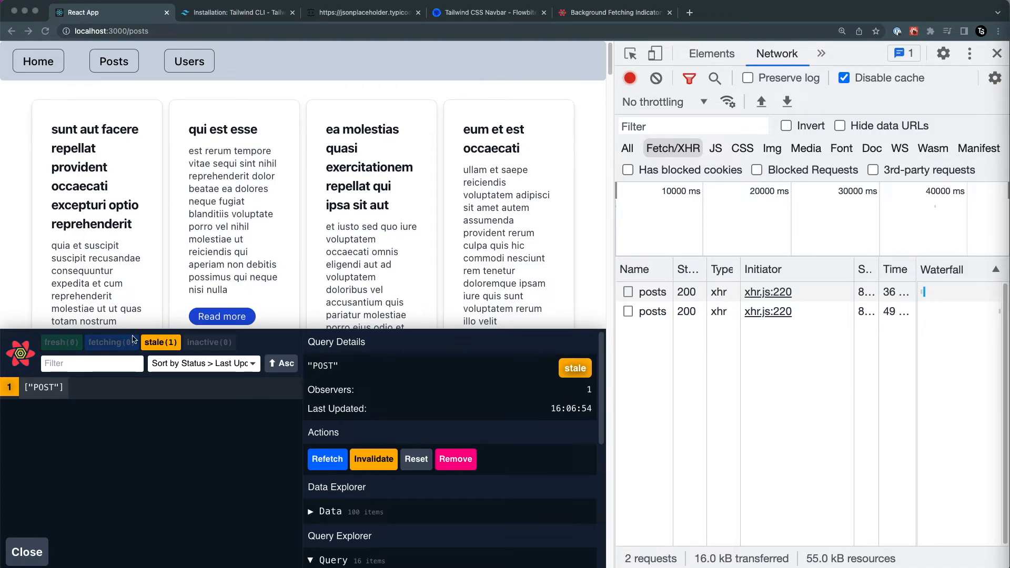
mouse_move(126, 348)
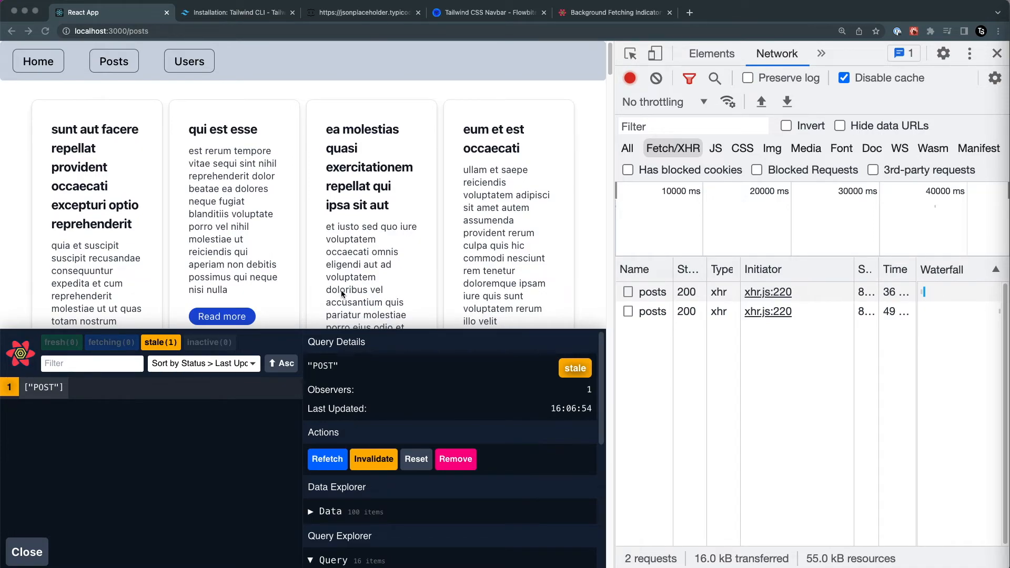
- Wait for the refetched POST query to turn stale, then scroll down the posts page
scroll(down, 3)
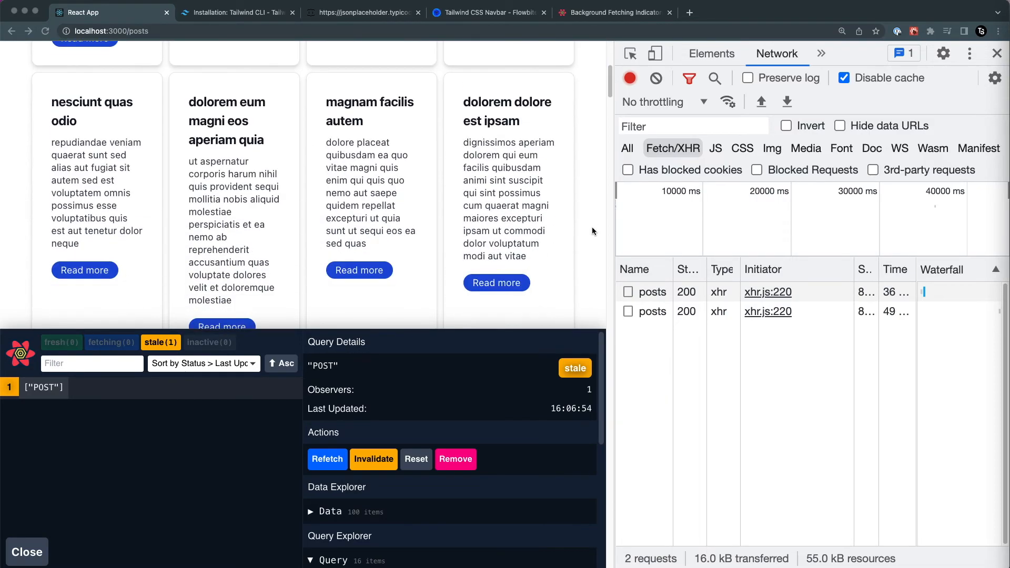